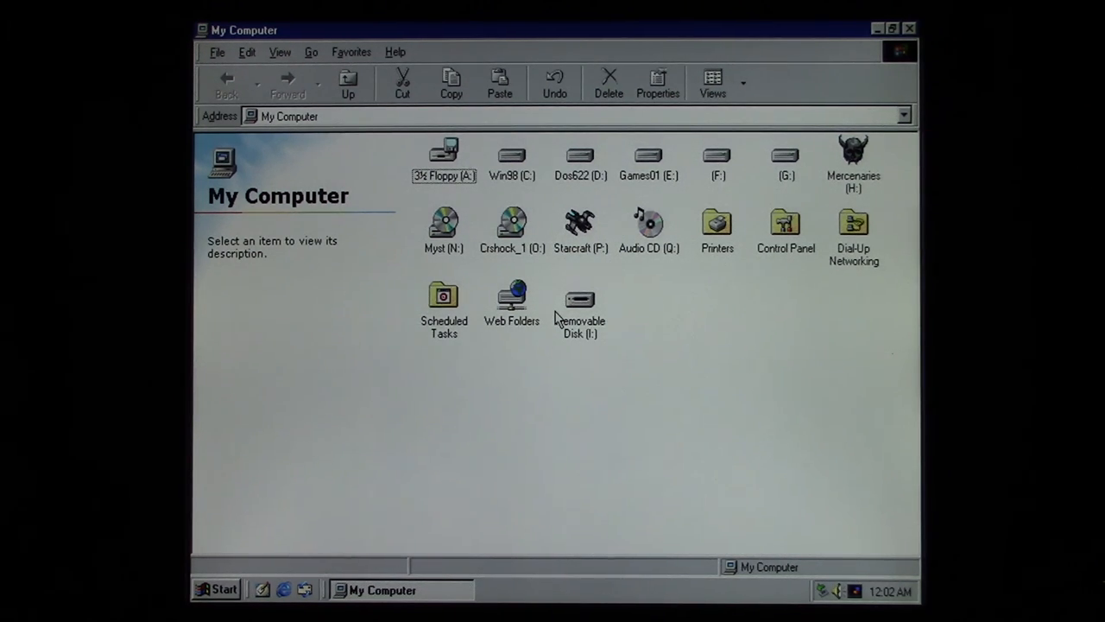
mouse_move(442, 245)
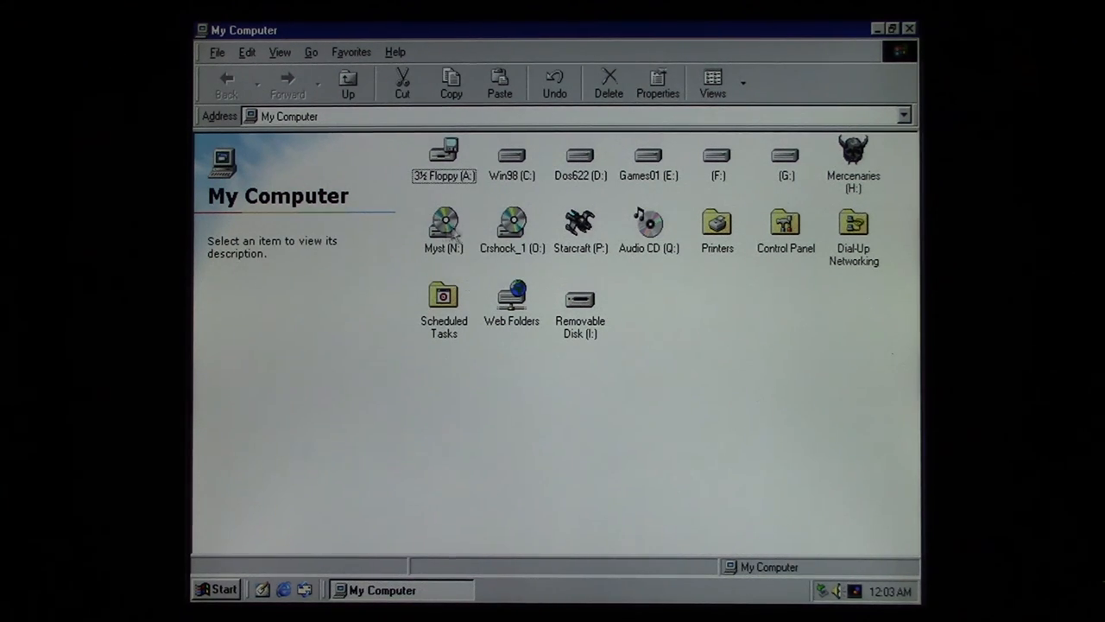
- Browse into the Myst (N:) disc's Sb16 folder and view its Sound Blaster 16 Update readme
double_click(442, 223)
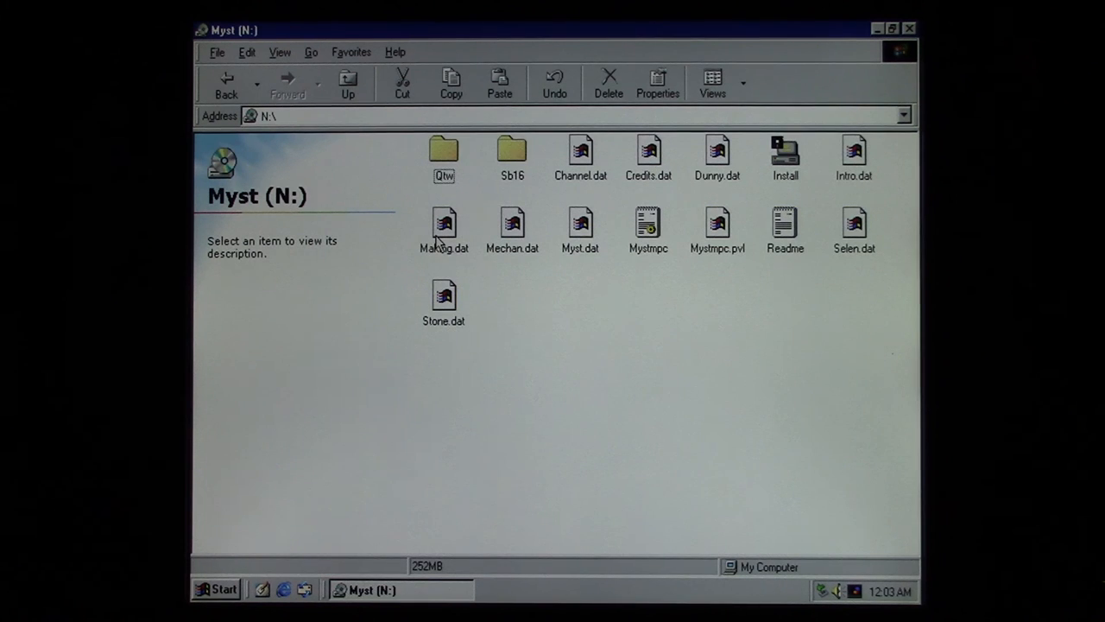
mouse_move(551, 339)
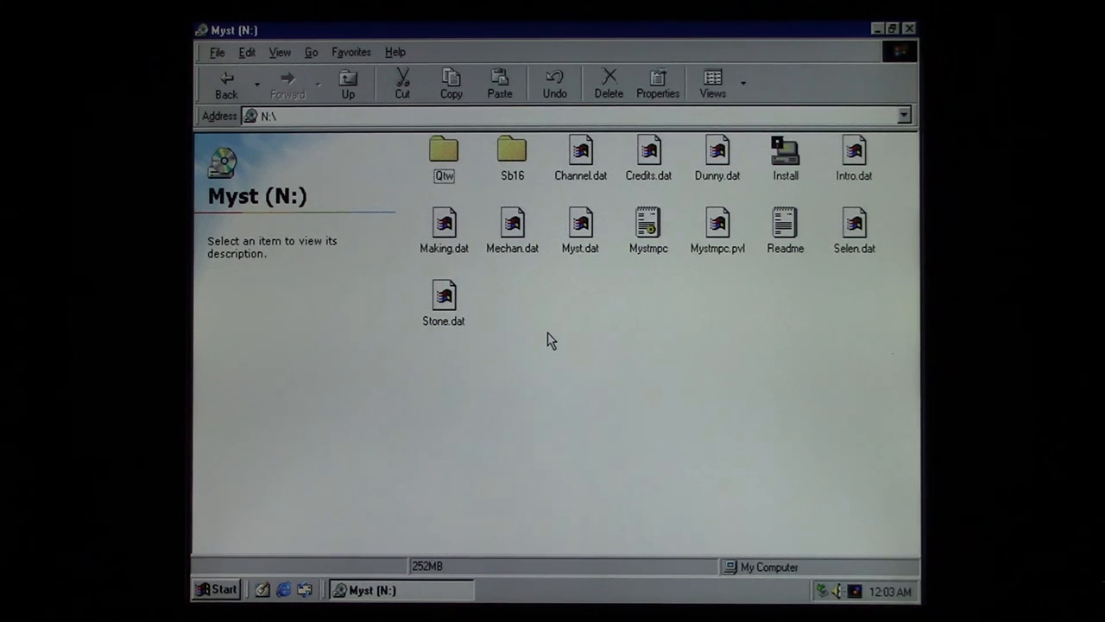
click(512, 151)
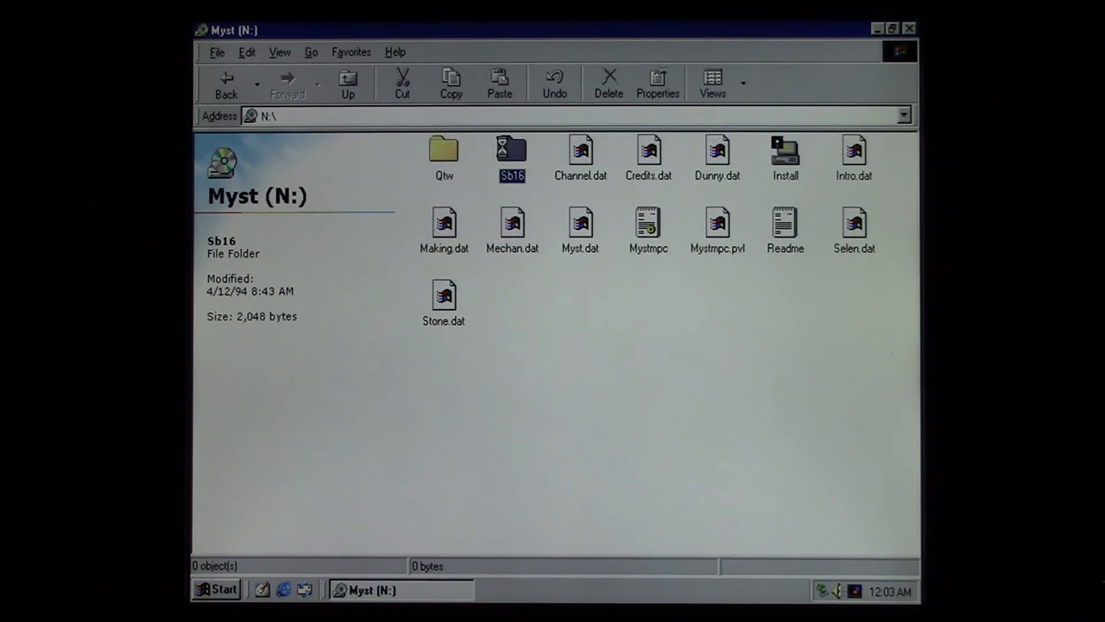
double_click(511, 152)
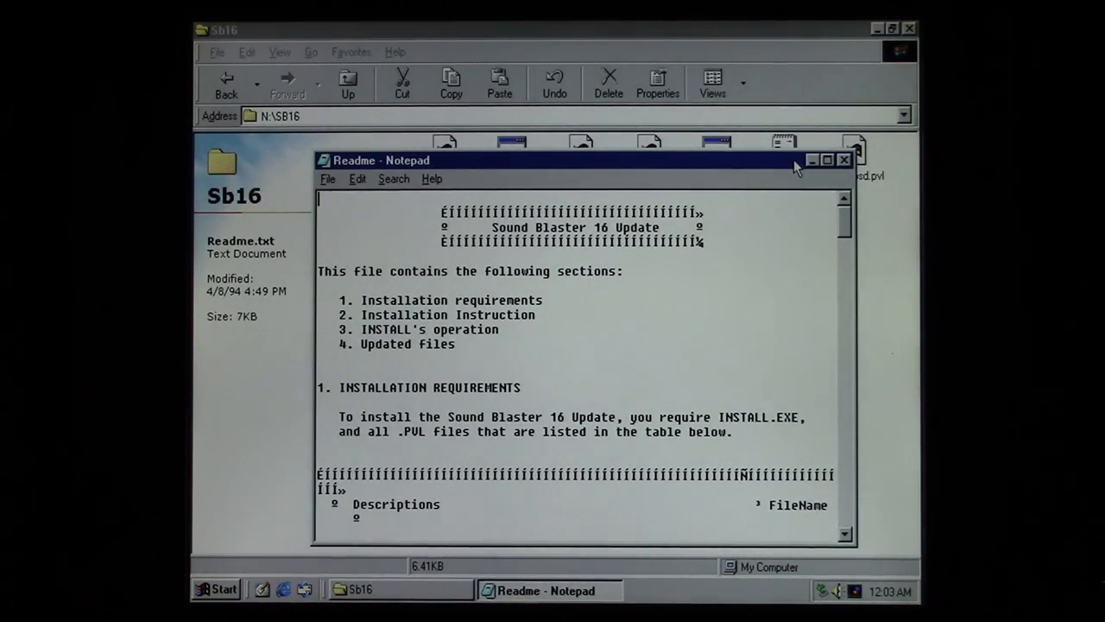
- Return to the My Computer drive list and launch StarCraft Setup from the Starcraft (P:) disc
click(845, 159)
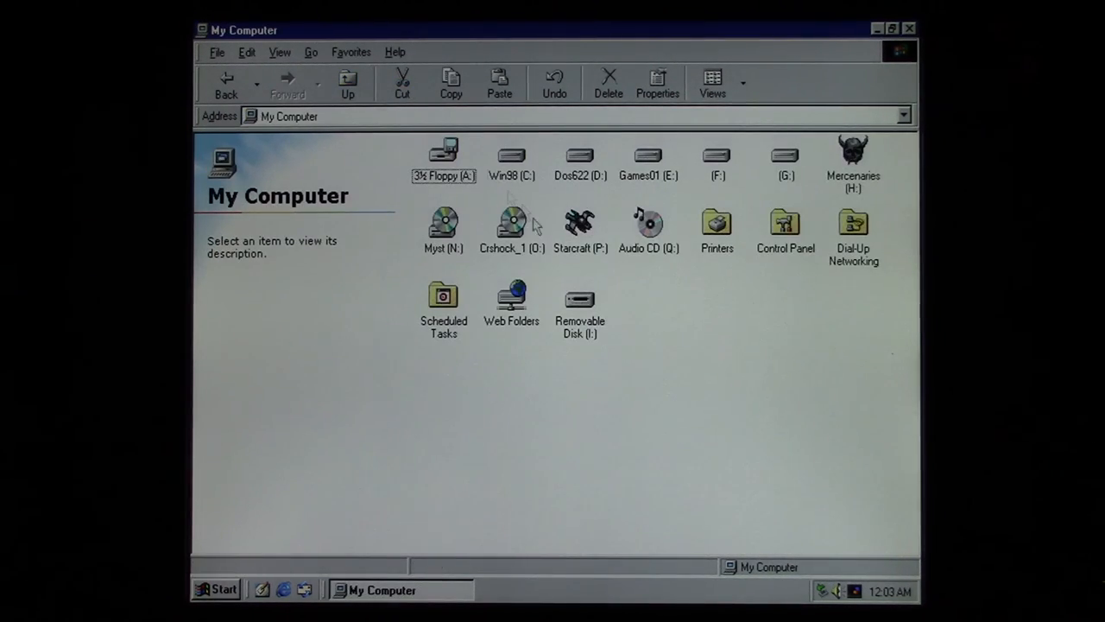
mouse_move(584, 233)
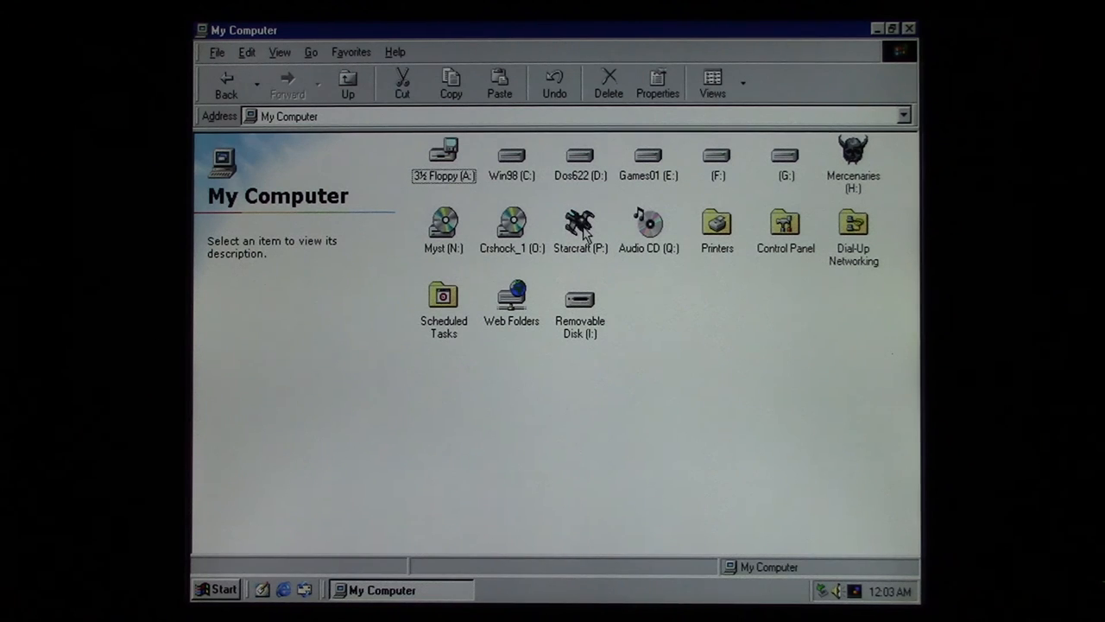
click(581, 223)
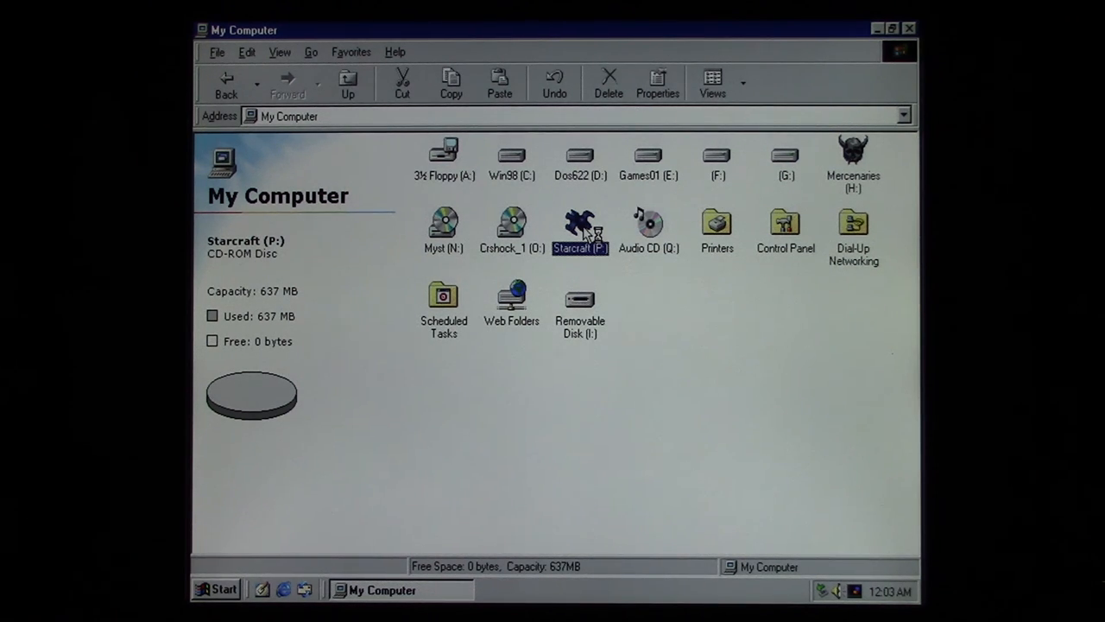
double_click(580, 225)
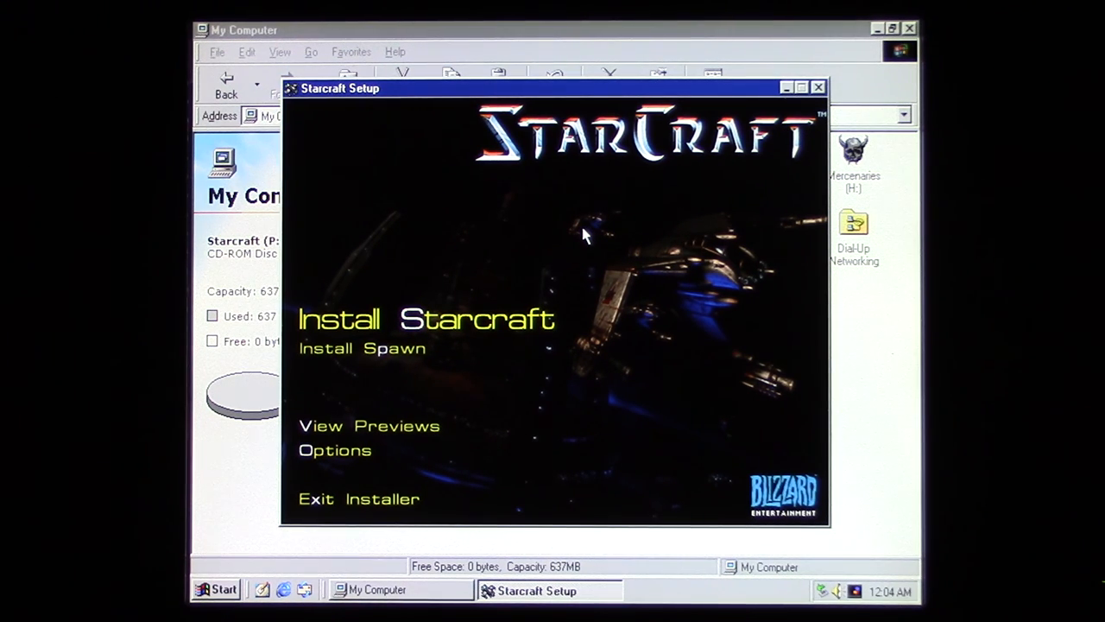
mouse_move(581, 263)
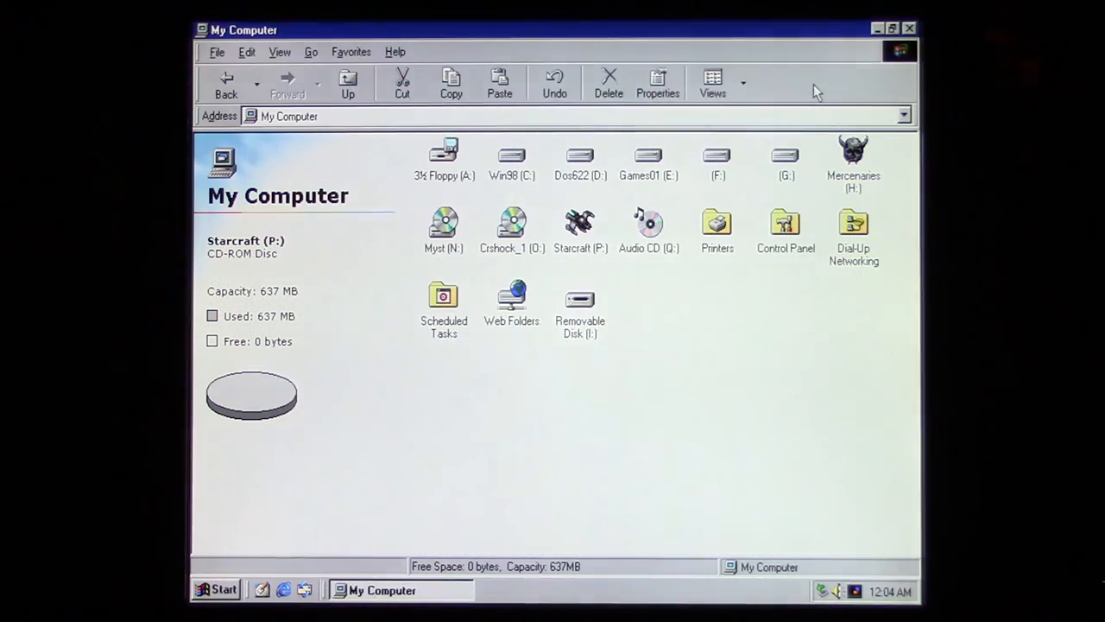
- Browse into the Crshock folder on the Crshock_1 (O:) disc to list its game folders and data files
double_click(511, 223)
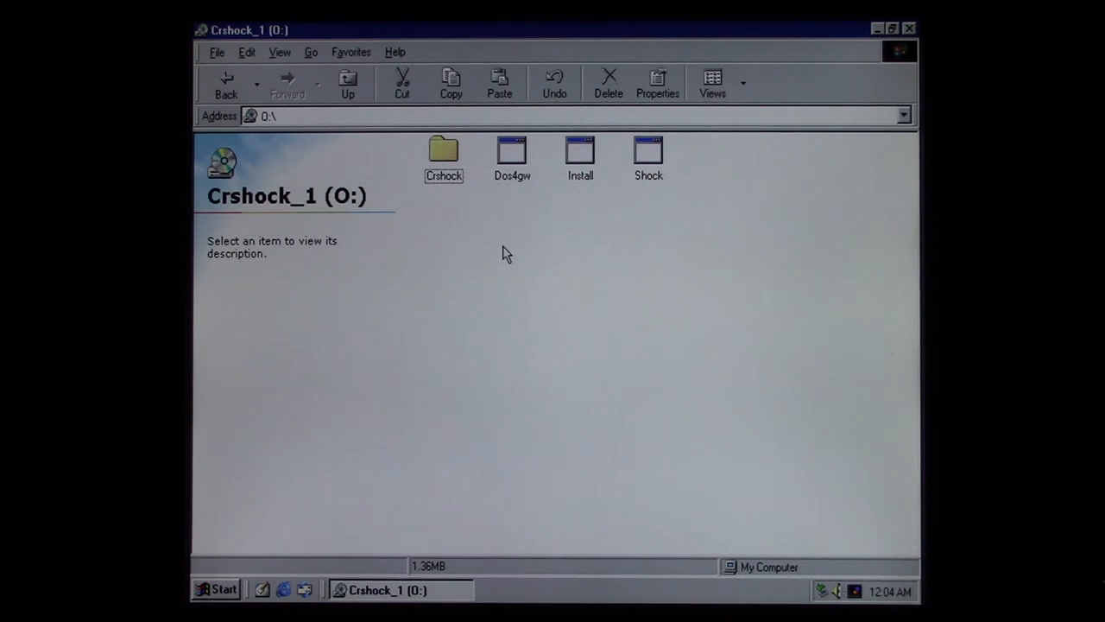
click(442, 153)
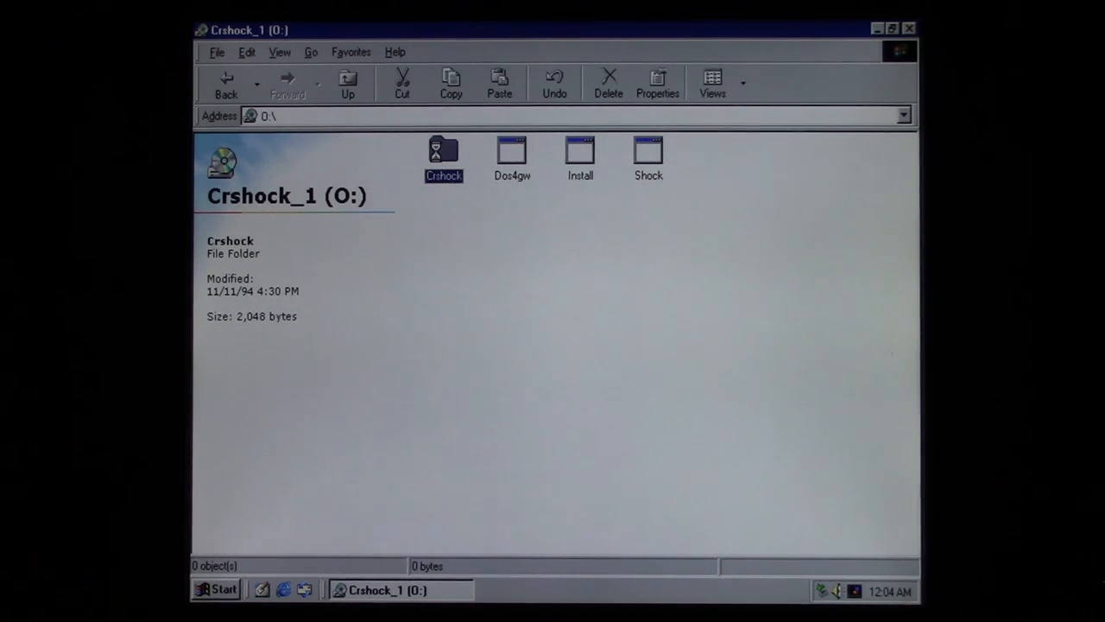
double_click(442, 153)
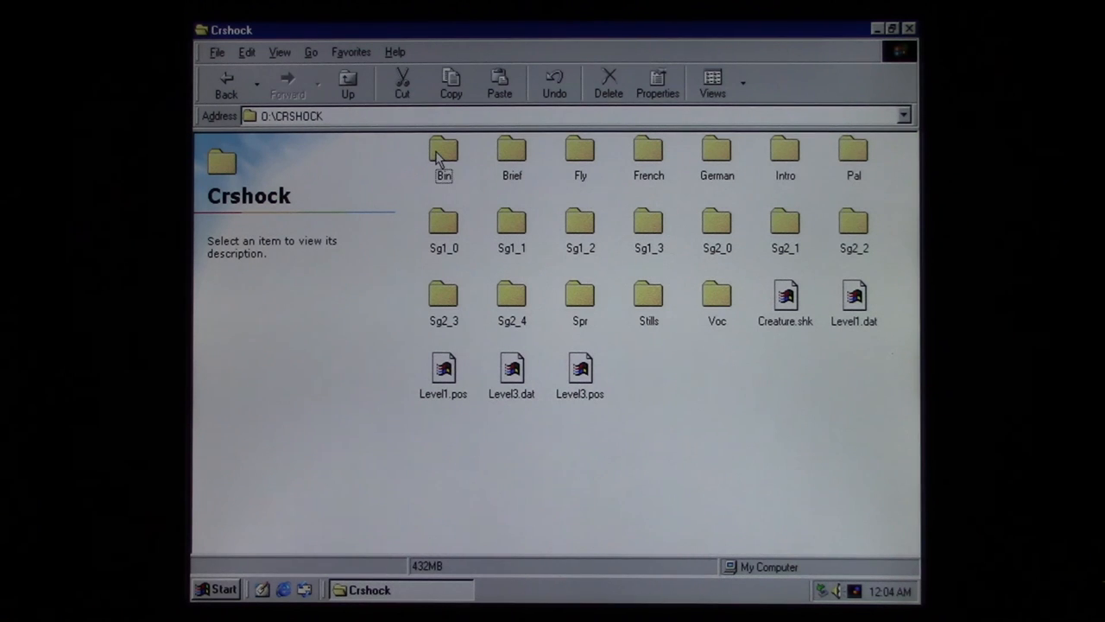